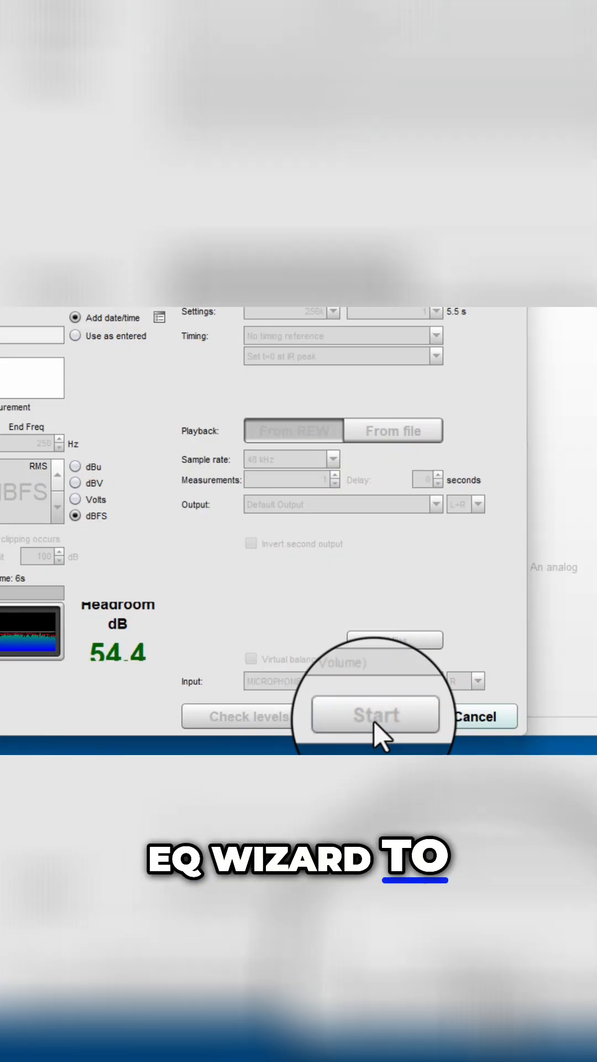
- Start the subwoofer frequency sweep so its SPL curve plots on the All SPL graph
click(375, 715)
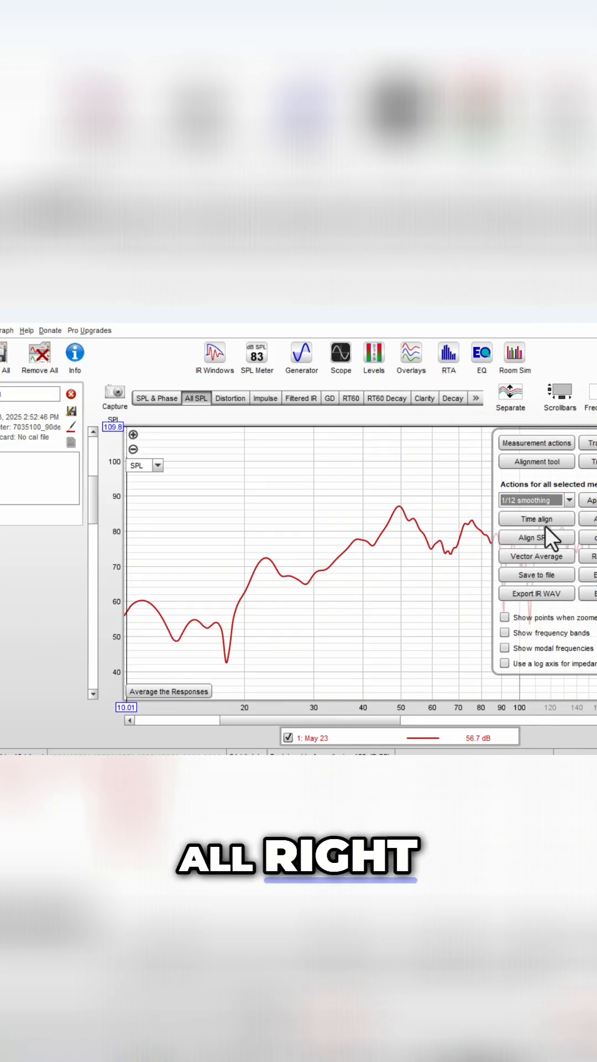